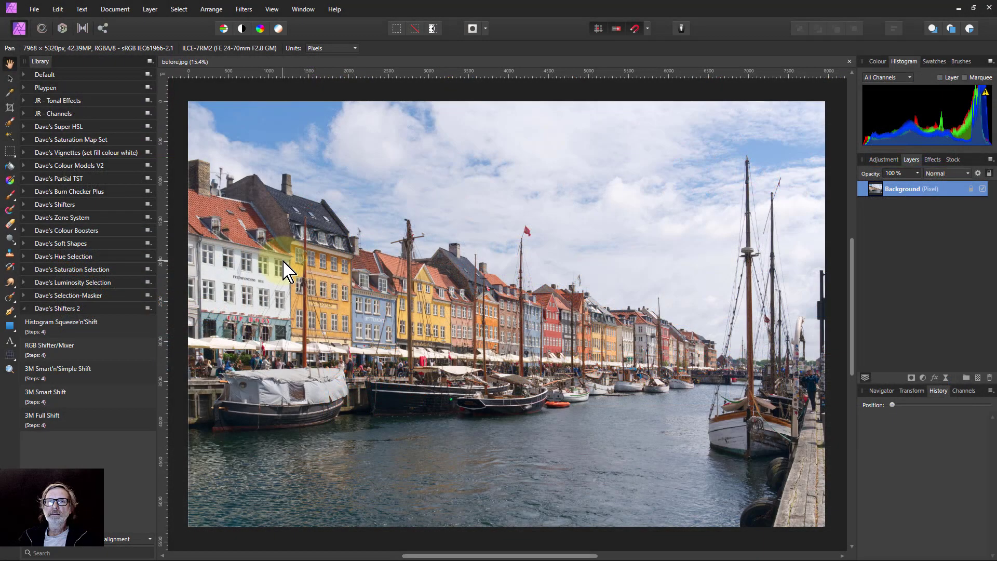
{"action": "mouse_move", "coordinate": [287, 263]}
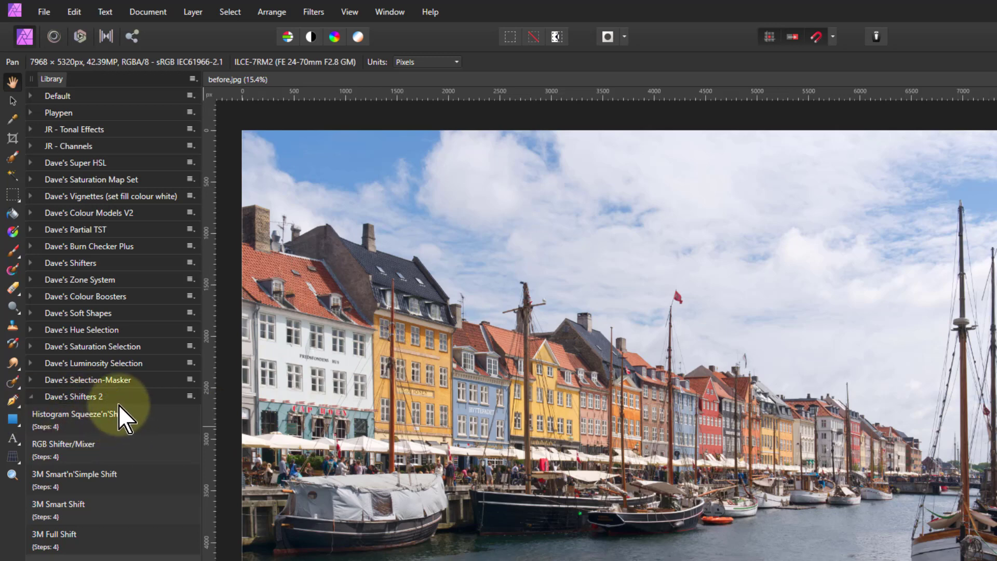
{"action": "mouse_move", "coordinate": [113, 461]}
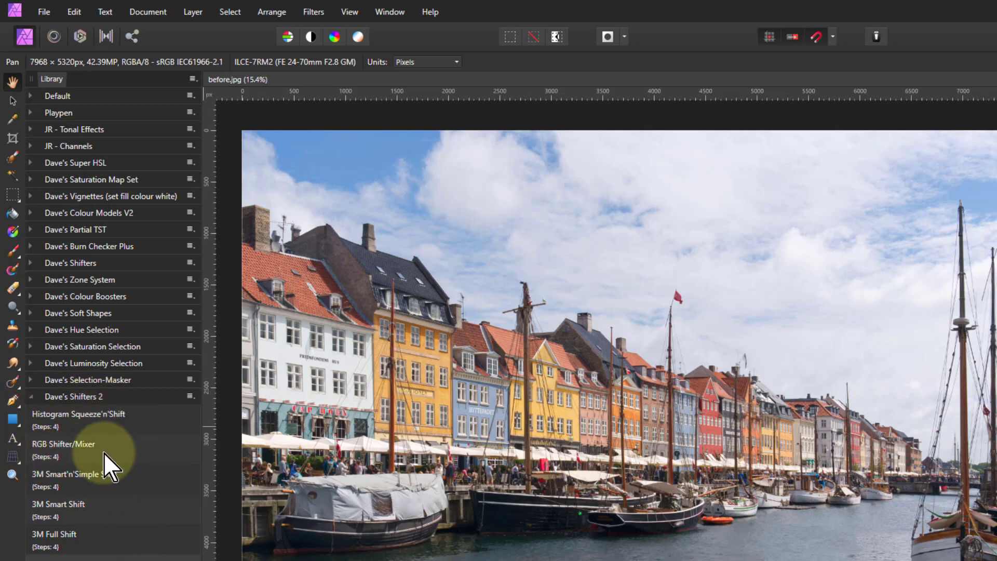
{"action": "mouse_move", "coordinate": [175, 458]}
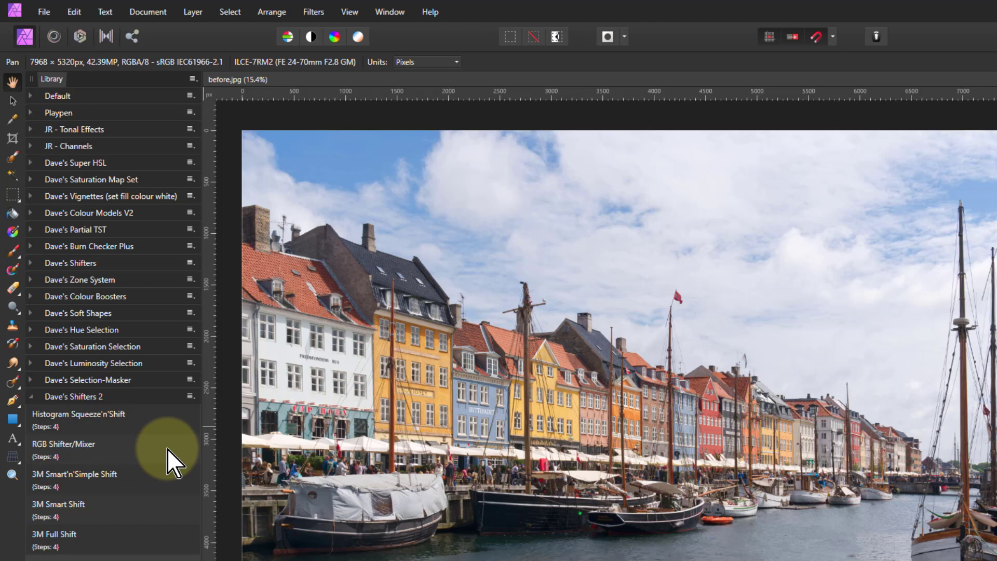
{"action": "mouse_move", "coordinate": [198, 93]}
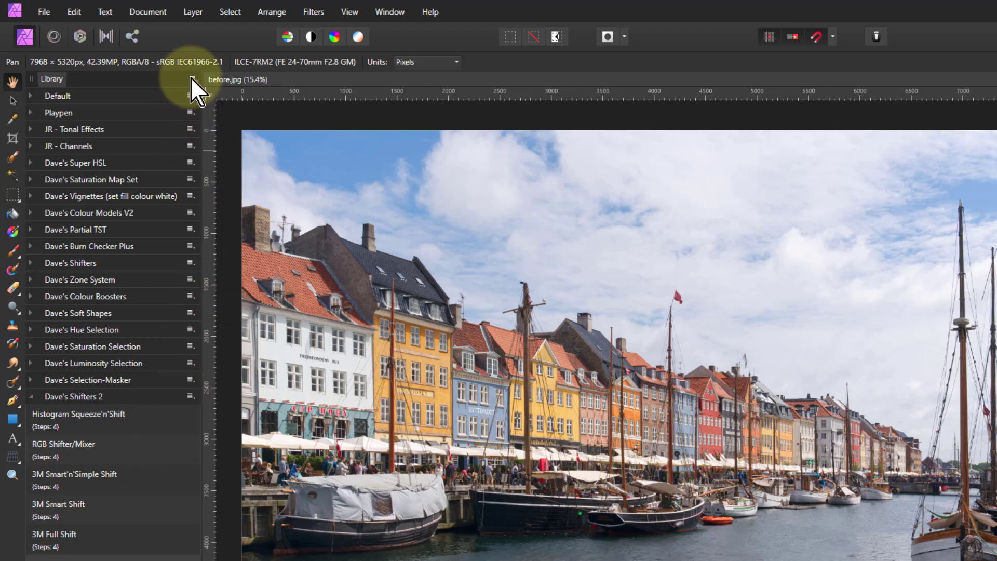
Step: Run the RGB Shifter/Mixer macro from the Library, opening its Live Procedural Texture dialog
{"action": "left_click", "coordinate": [193, 79]}
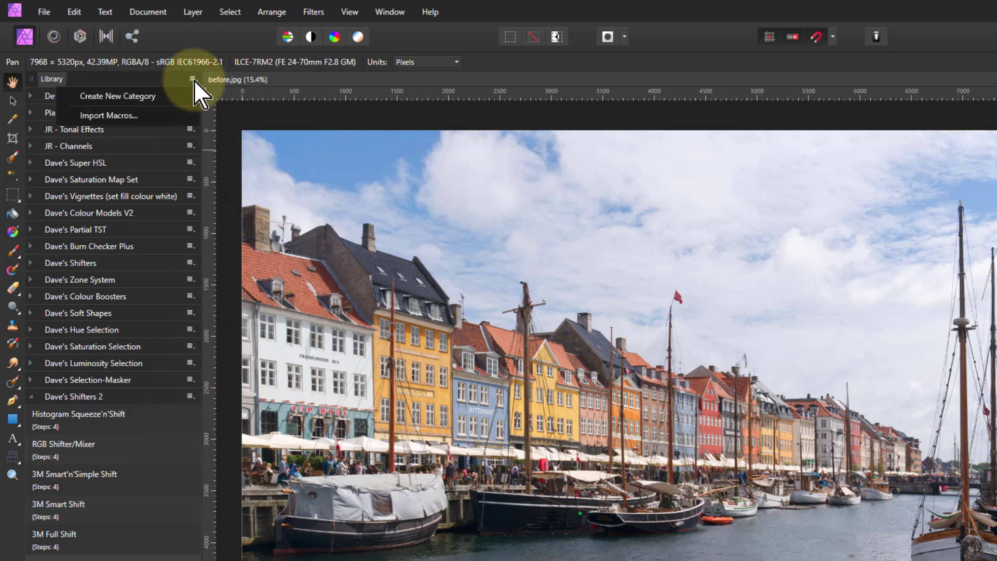
{"action": "mouse_move", "coordinate": [57, 92]}
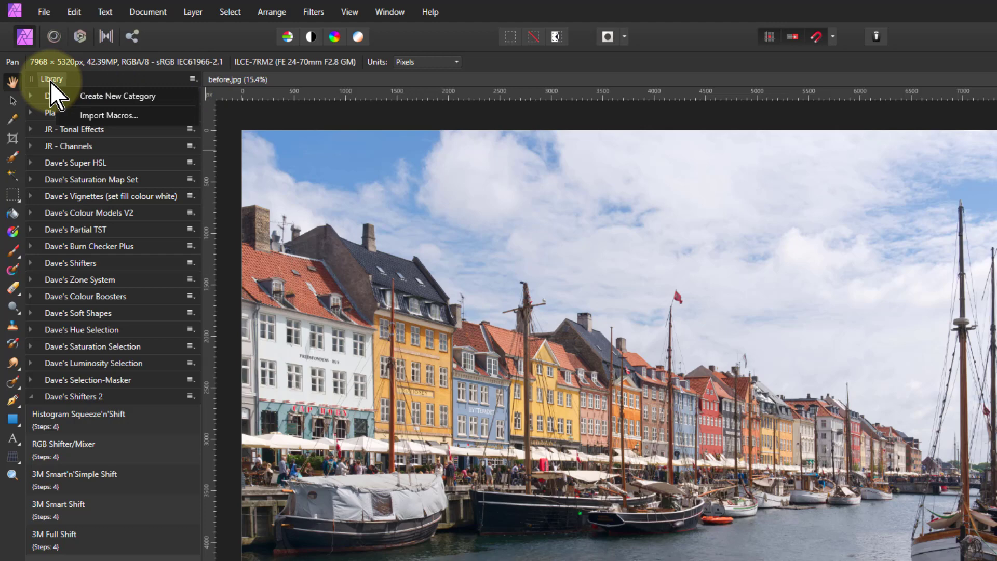
{"action": "mouse_move", "coordinate": [120, 115]}
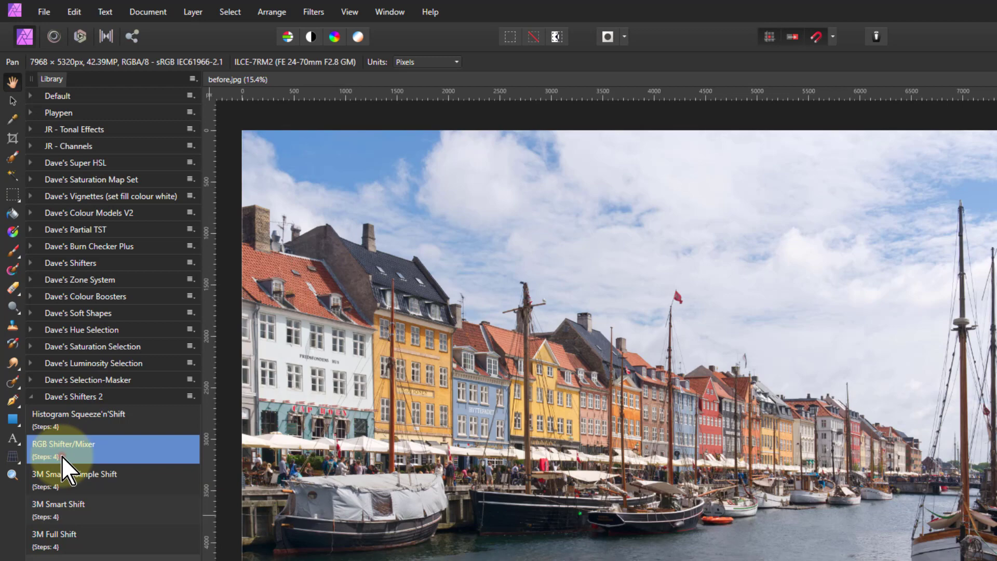
{"action": "double_click", "coordinate": [64, 449]}
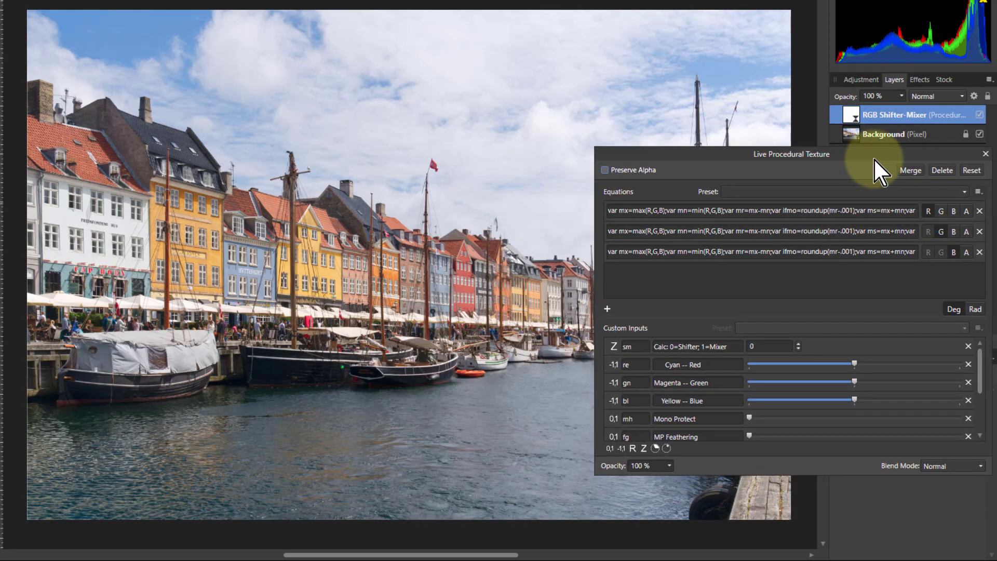
{"action": "mouse_move", "coordinate": [753, 333]}
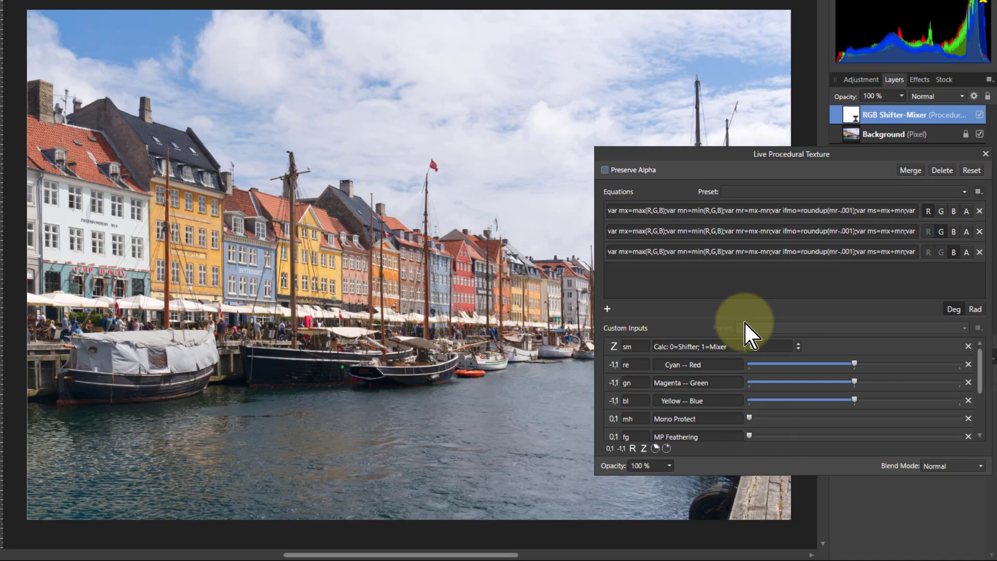
Step: Collapse the Equations section so every custom input of the texture is listed
{"action": "left_click", "coordinate": [766, 346]}
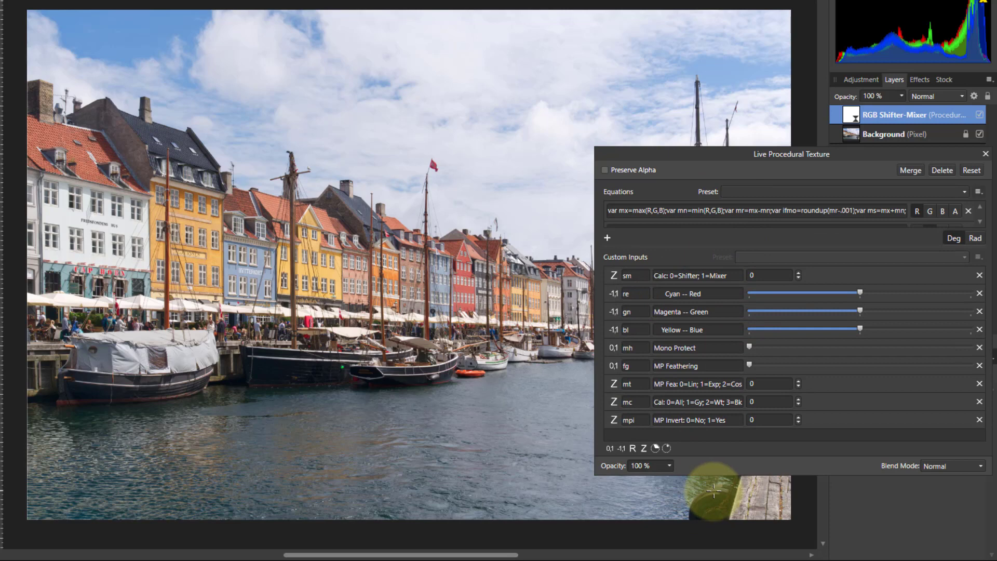
{"action": "mouse_move", "coordinate": [703, 480]}
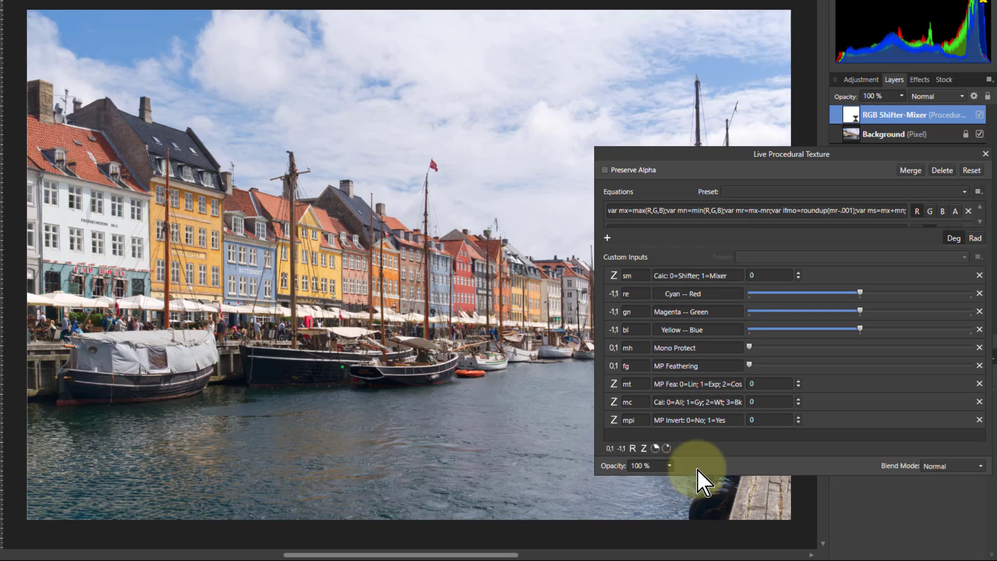
{"action": "mouse_move", "coordinate": [749, 438]}
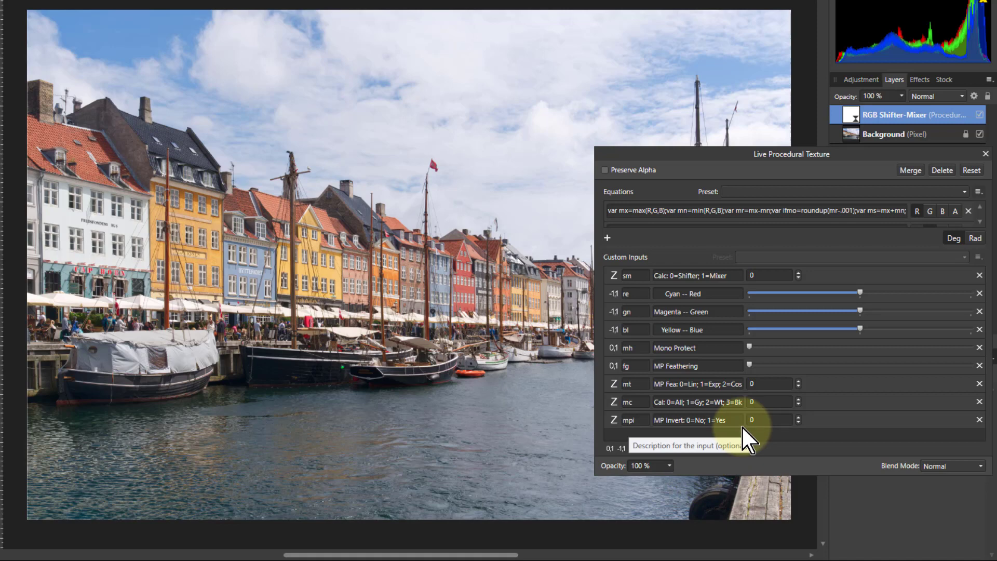
{"action": "mouse_move", "coordinate": [750, 439]}
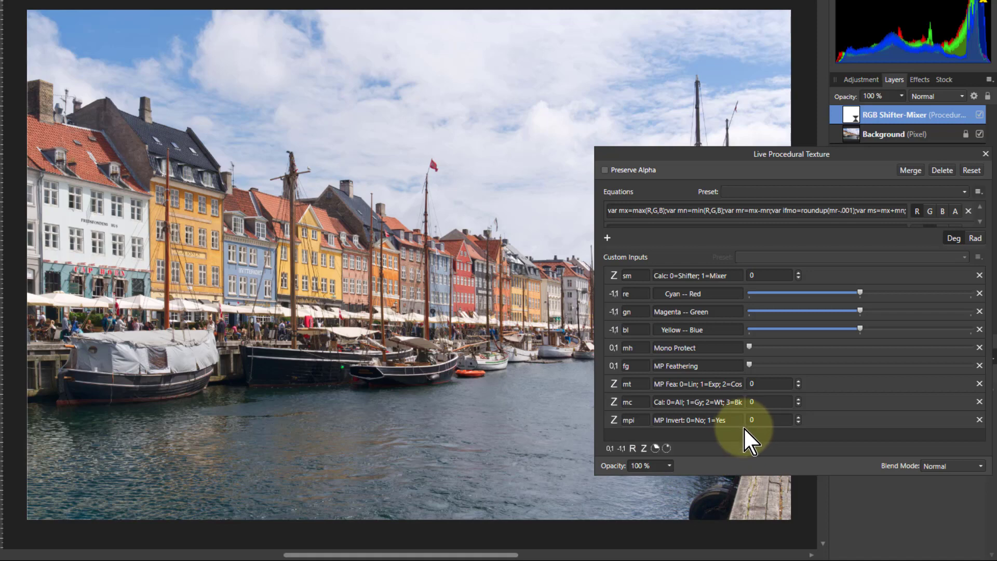
{"action": "mouse_move", "coordinate": [793, 386]}
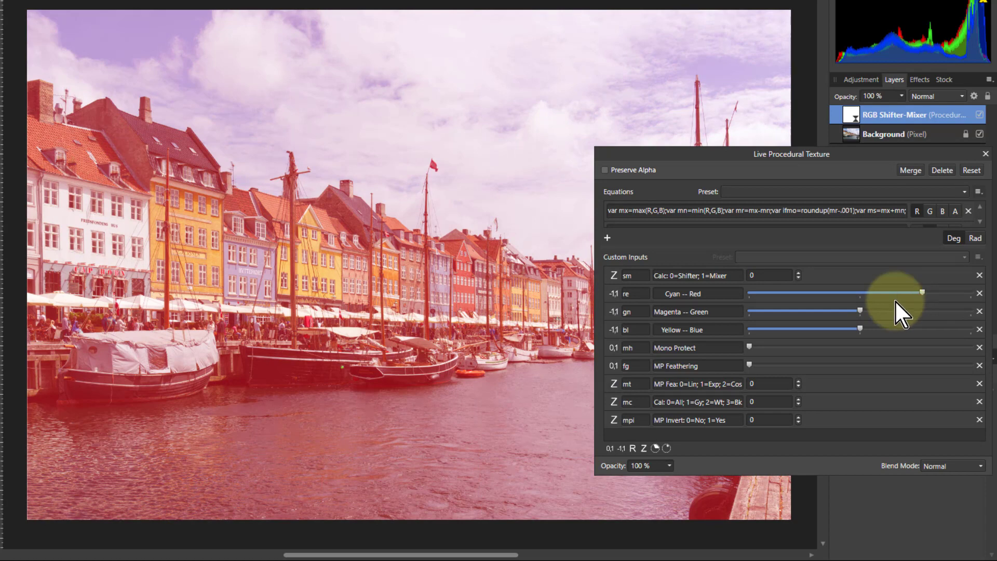
{"action": "mouse_move", "coordinate": [737, 536]}
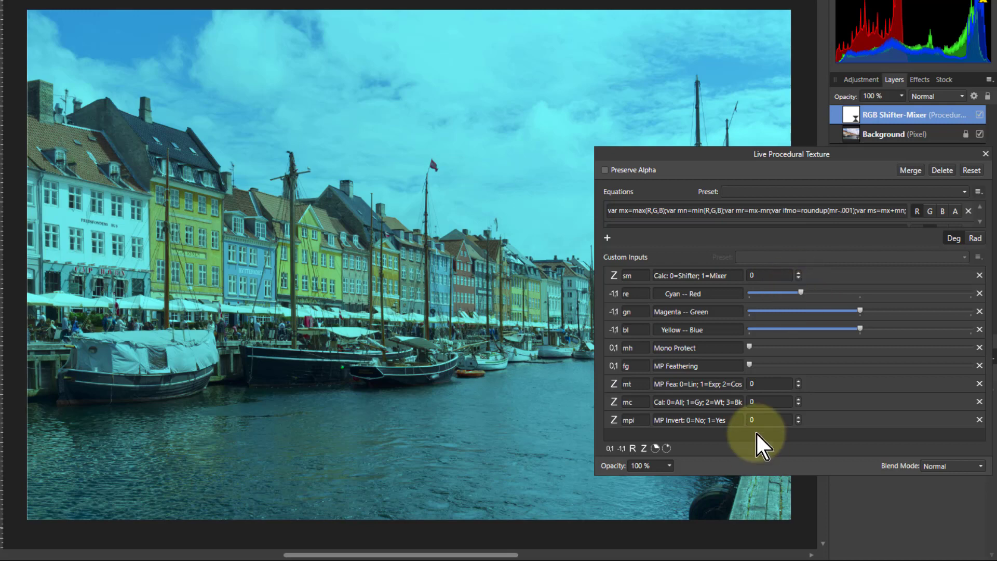
{"action": "mouse_move", "coordinate": [770, 381]}
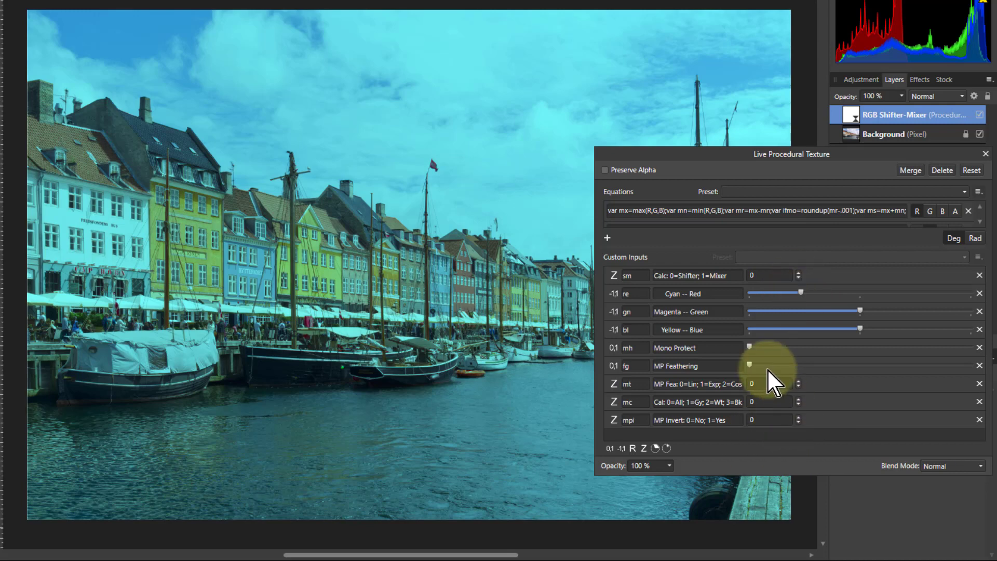
{"action": "mouse_move", "coordinate": [782, 375]}
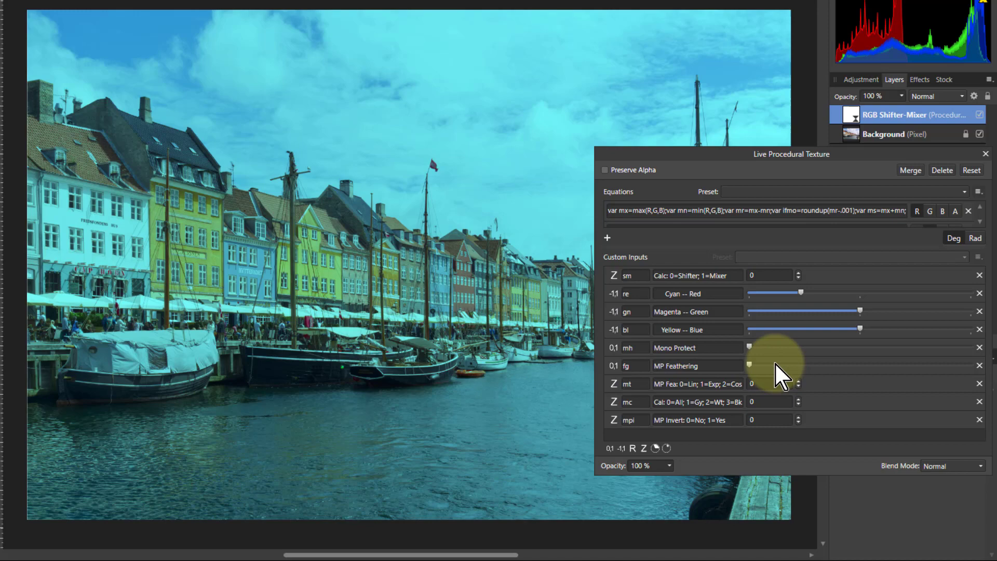
{"action": "mouse_move", "coordinate": [947, 474]}
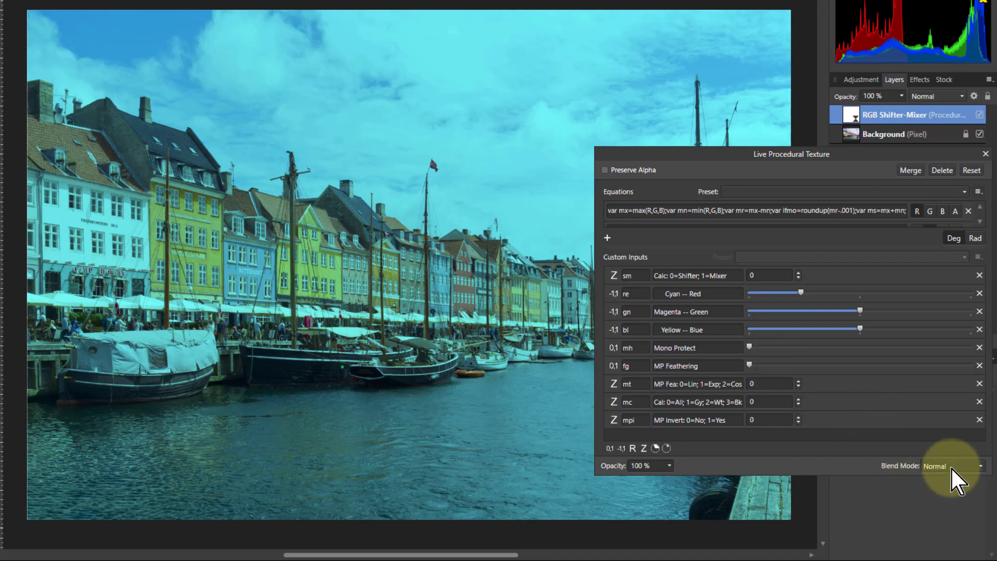
{"action": "left_click", "coordinate": [952, 465]}
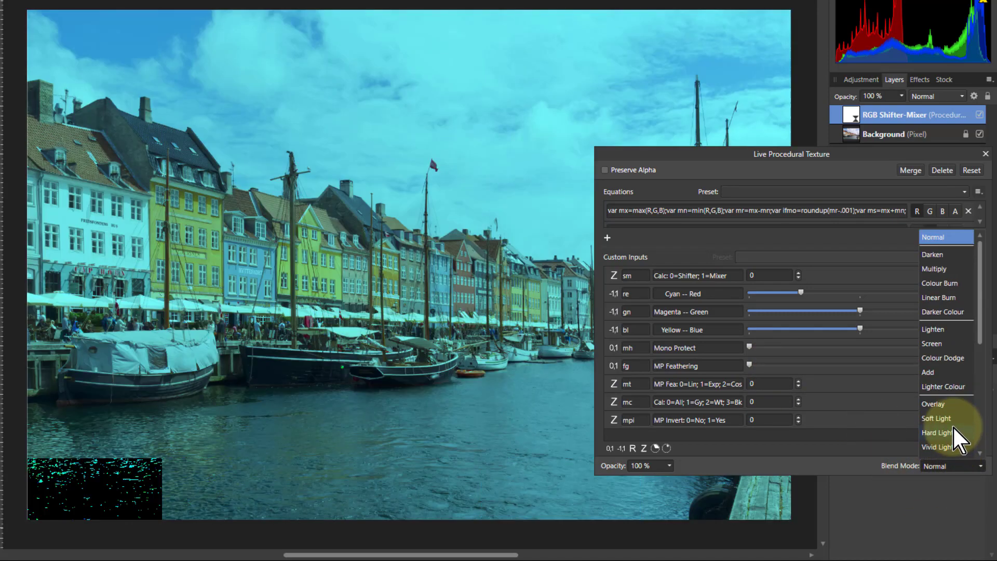
{"action": "mouse_move", "coordinate": [941, 283]}
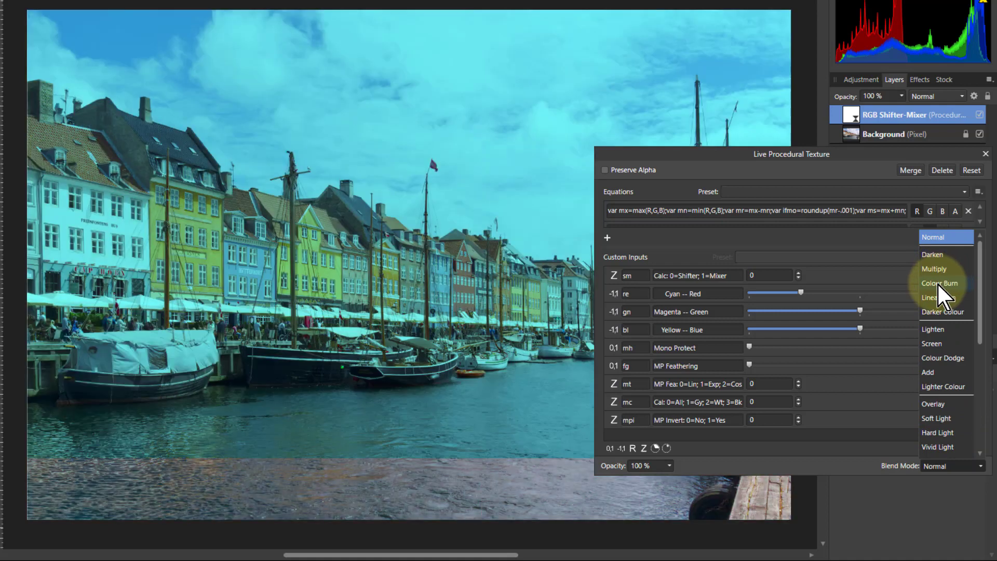
{"action": "left_click", "coordinate": [941, 282]}
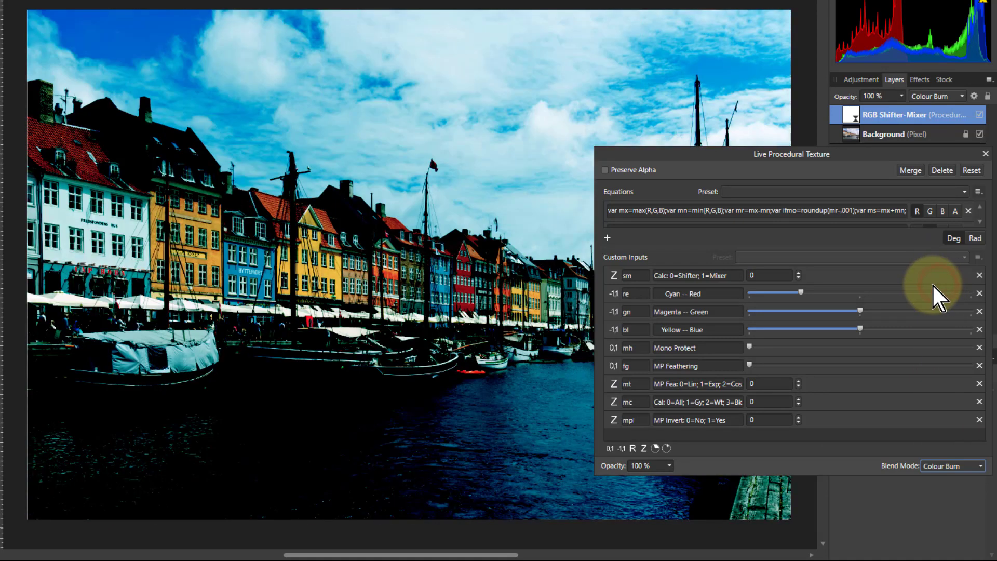
{"action": "mouse_move", "coordinate": [696, 493]}
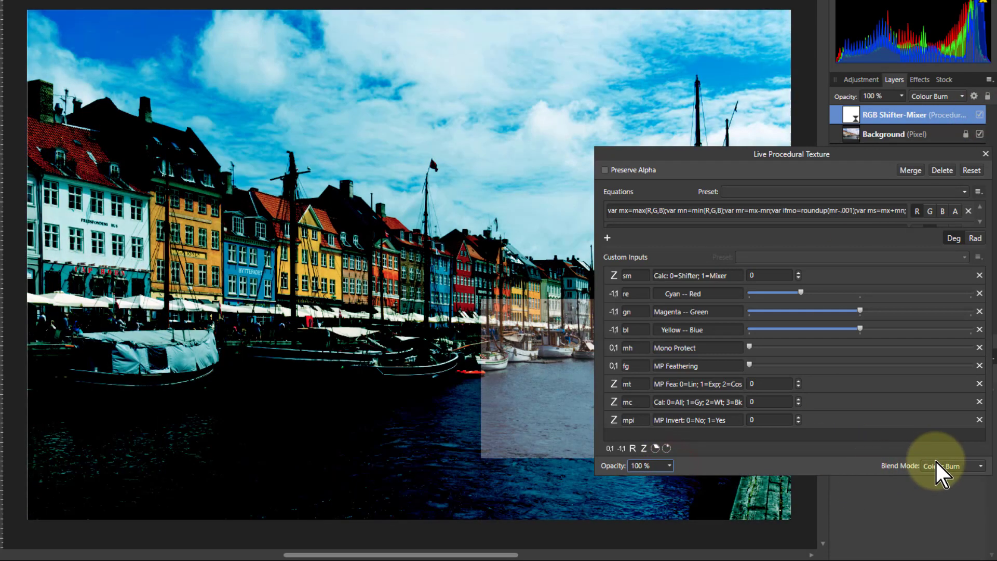
{"action": "left_click", "coordinate": [952, 465]}
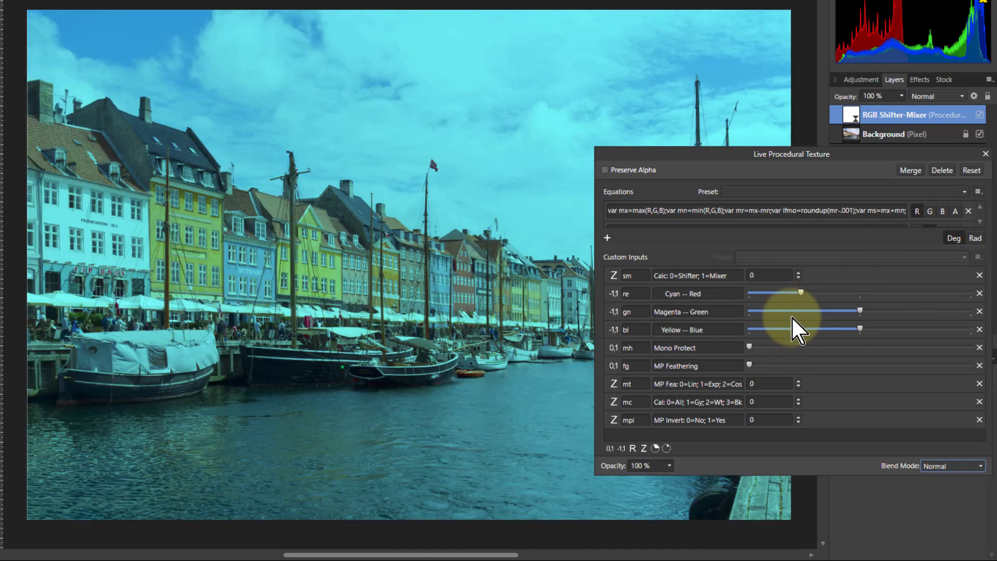
{"action": "mouse_move", "coordinate": [683, 278]}
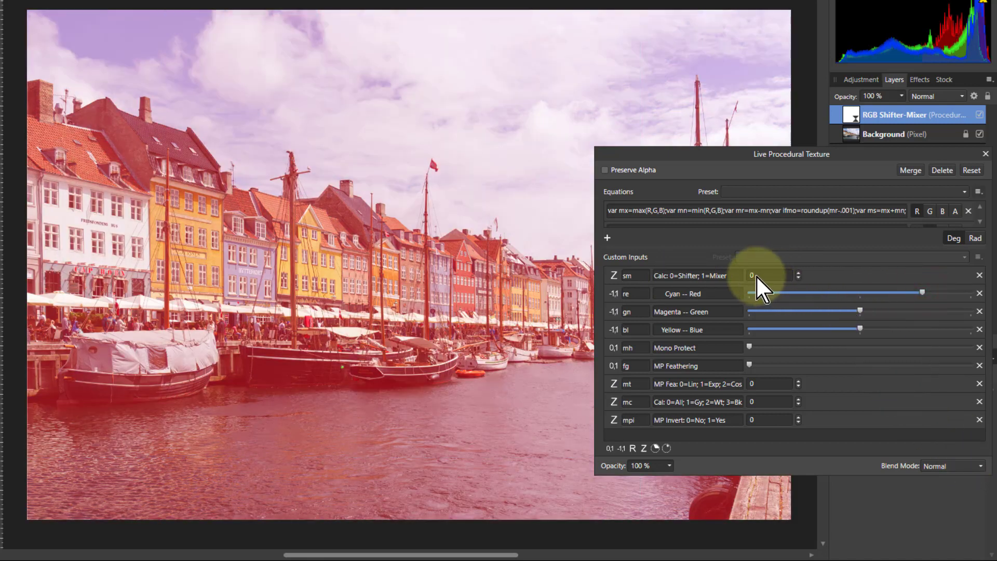
Step: Set the sm calculation input to 1 (Mixer), then back to 0 (Shifter)
{"action": "left_click", "coordinate": [797, 271]}
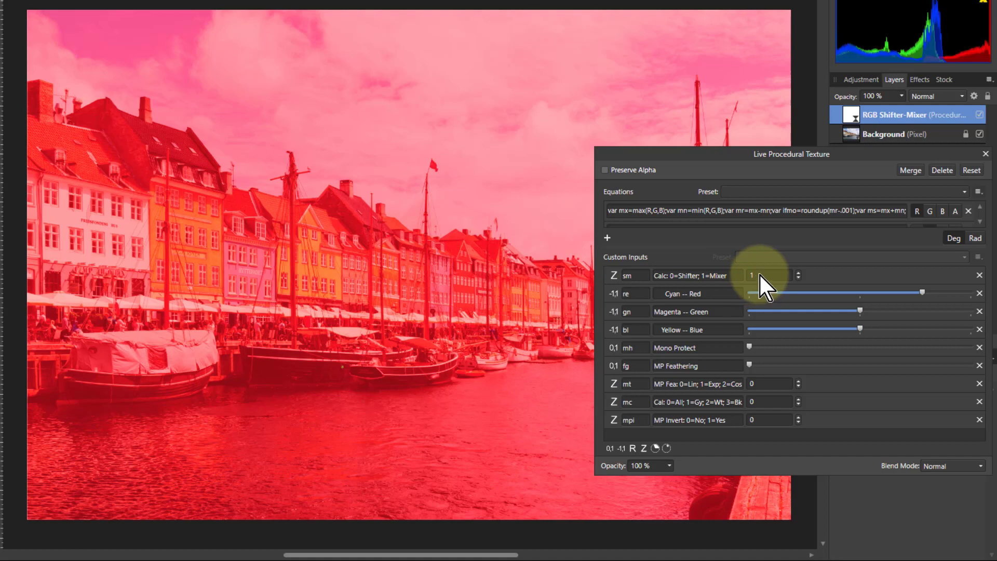
{"action": "mouse_move", "coordinate": [665, 343]}
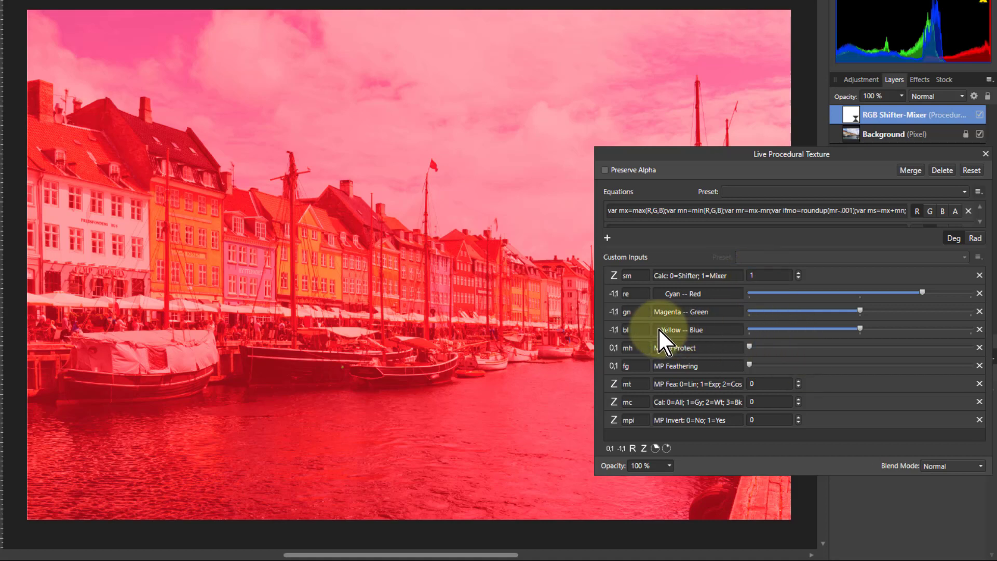
{"action": "mouse_move", "coordinate": [817, 324]}
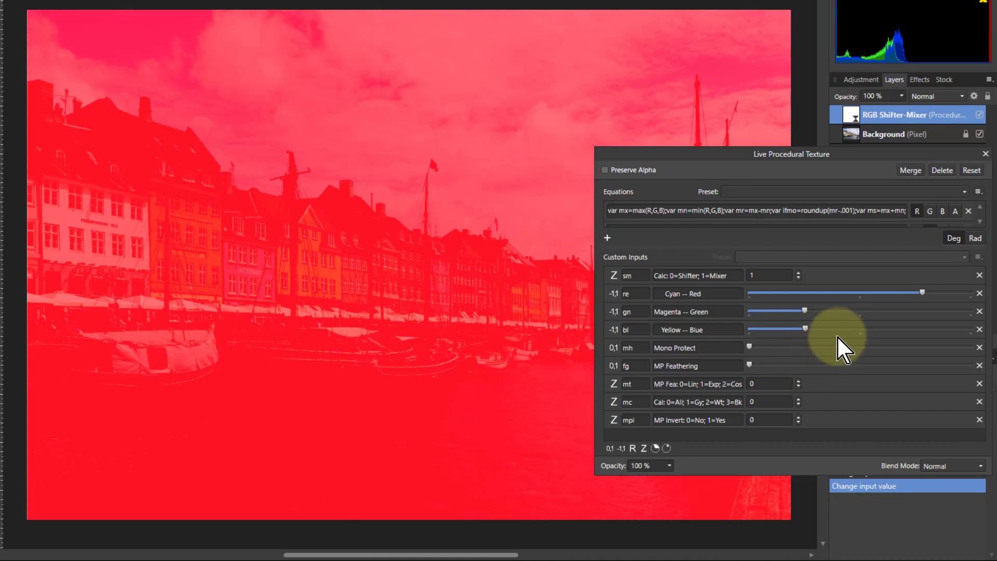
{"action": "mouse_move", "coordinate": [659, 356]}
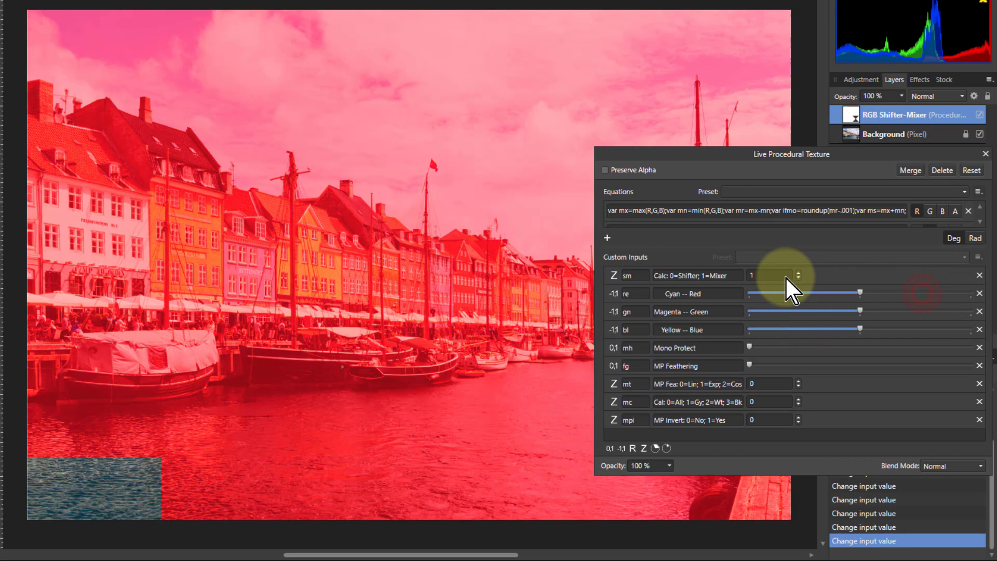
{"action": "left_click", "coordinate": [798, 278]}
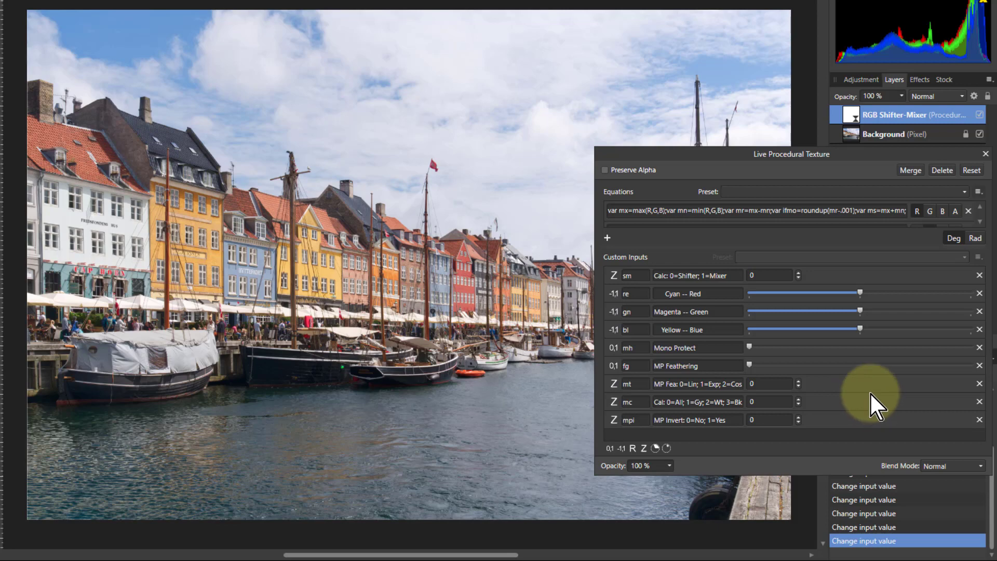
{"action": "mouse_move", "coordinate": [917, 304]}
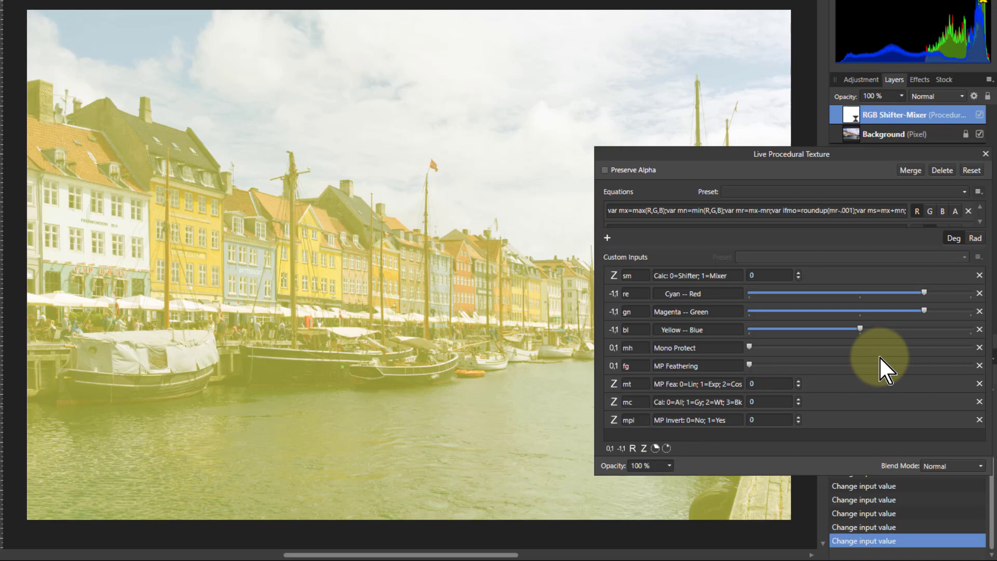
{"action": "mouse_move", "coordinate": [850, 391]}
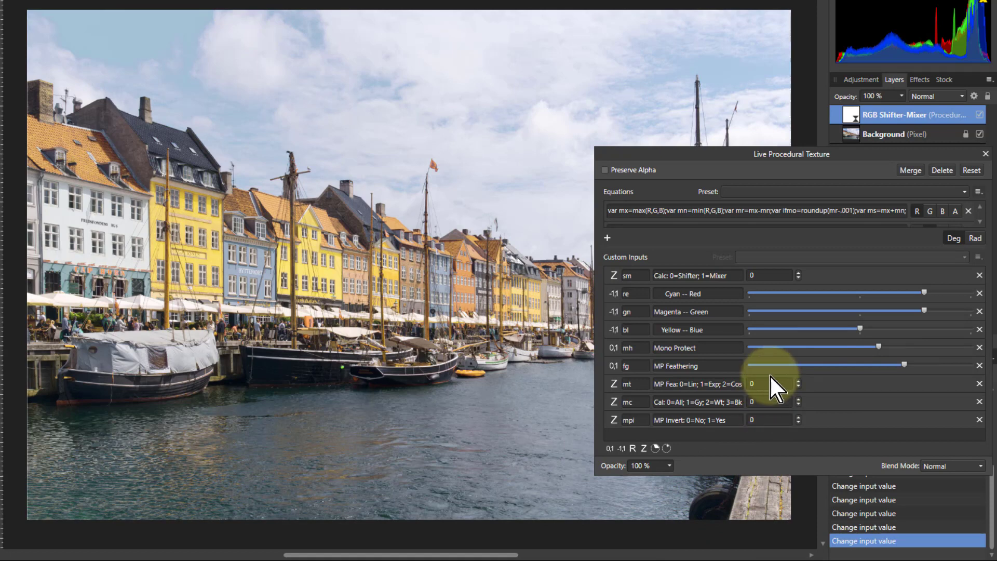
{"action": "left_click", "coordinate": [800, 381]}
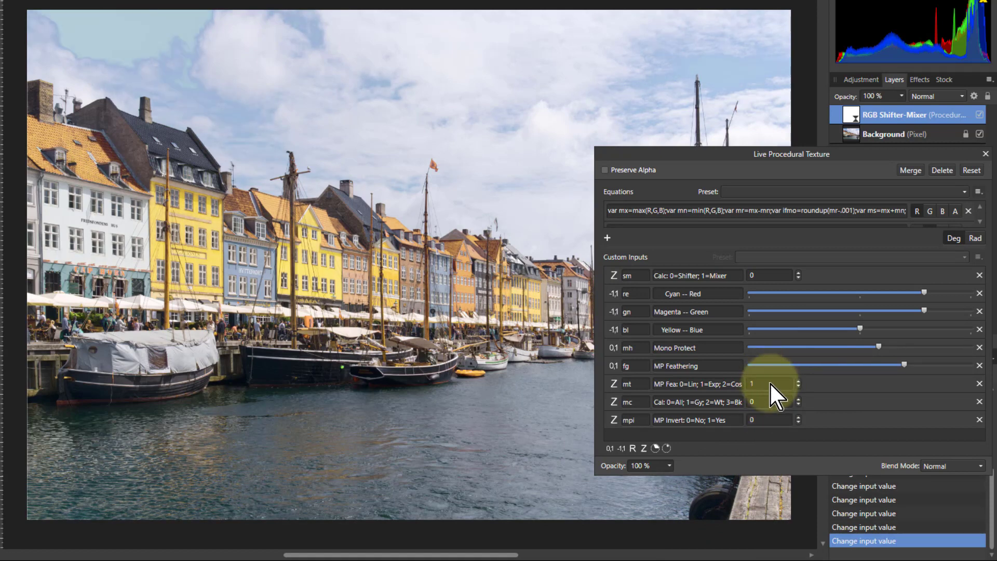
{"action": "left_click", "coordinate": [769, 383]}
{"action": "type", "text": "0"}
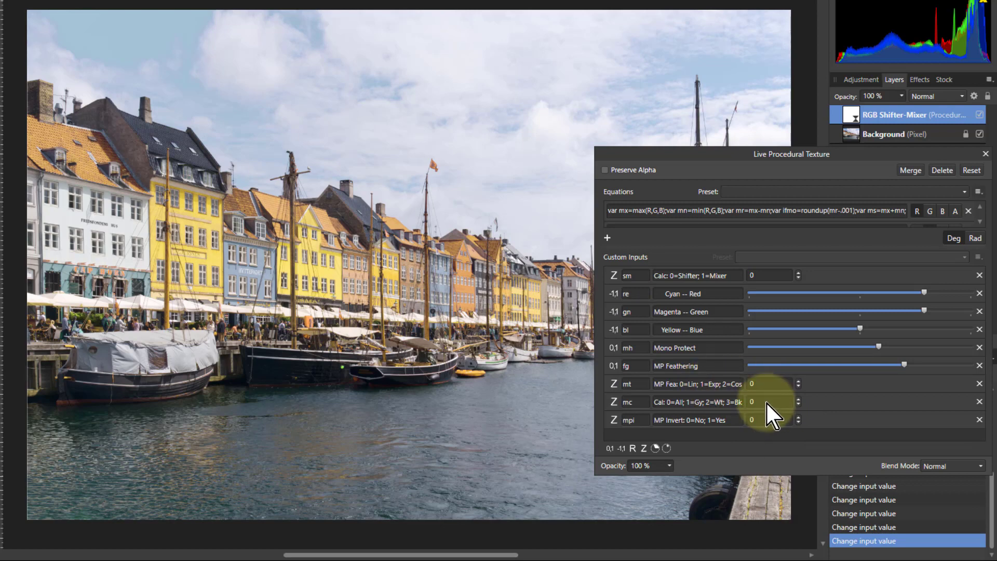
{"action": "left_click", "coordinate": [799, 399]}
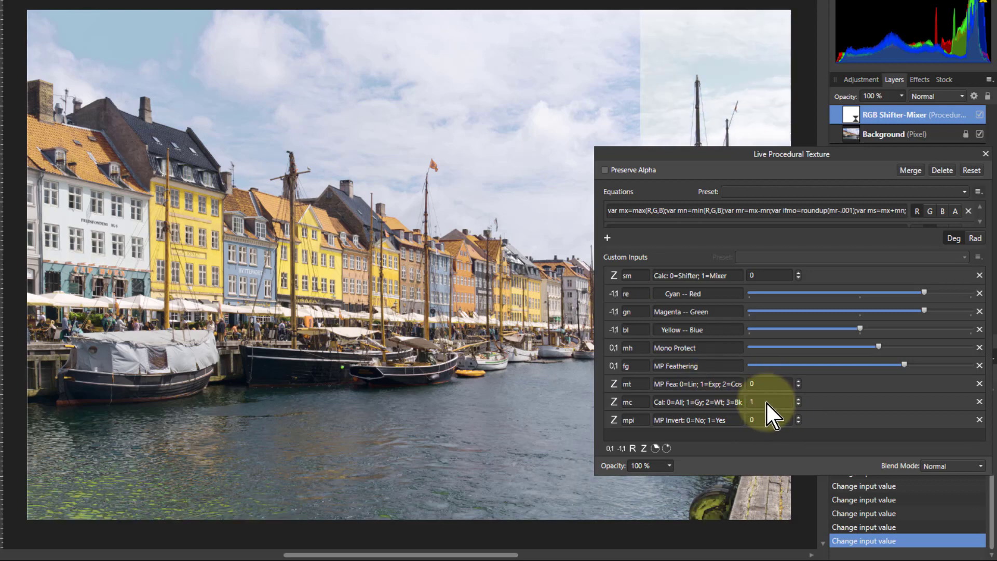
{"action": "left_click", "coordinate": [797, 399]}
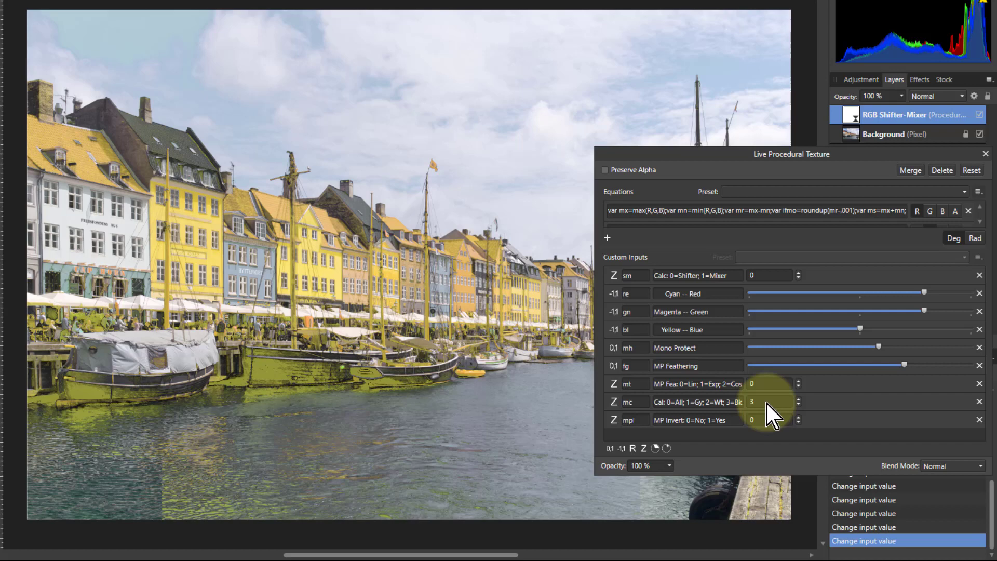
{"action": "left_click", "coordinate": [769, 400]}
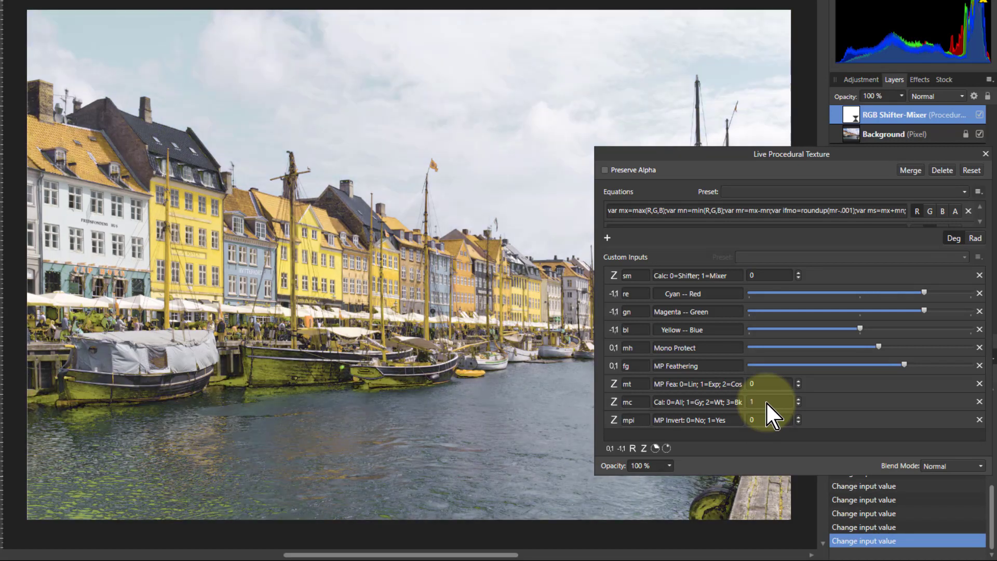
{"action": "left_click", "coordinate": [752, 401]}
{"action": "type", "text": "0"}
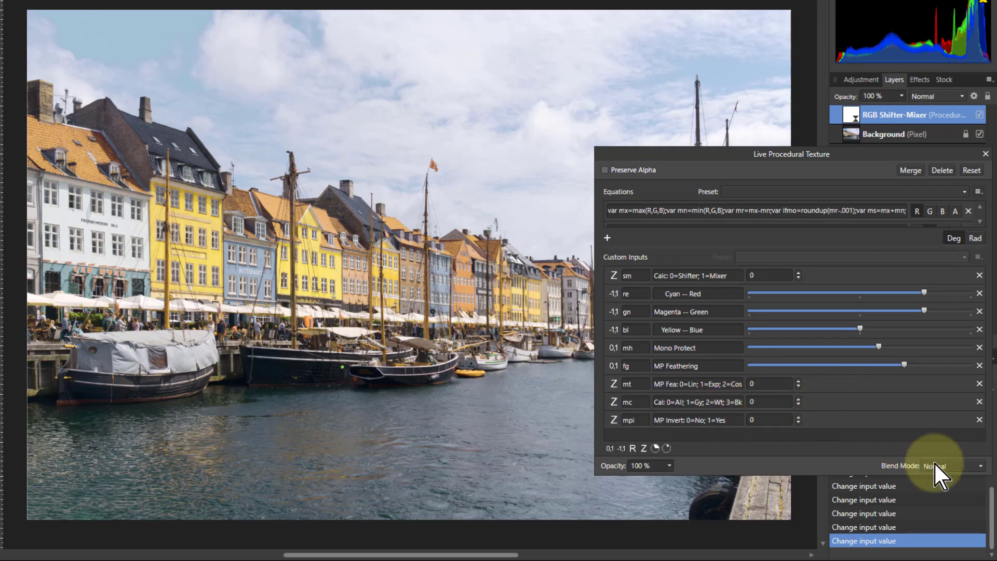
Step: Preview Soft Light and Hard Light blend modes for the texture layer
{"action": "left_click", "coordinate": [952, 466]}
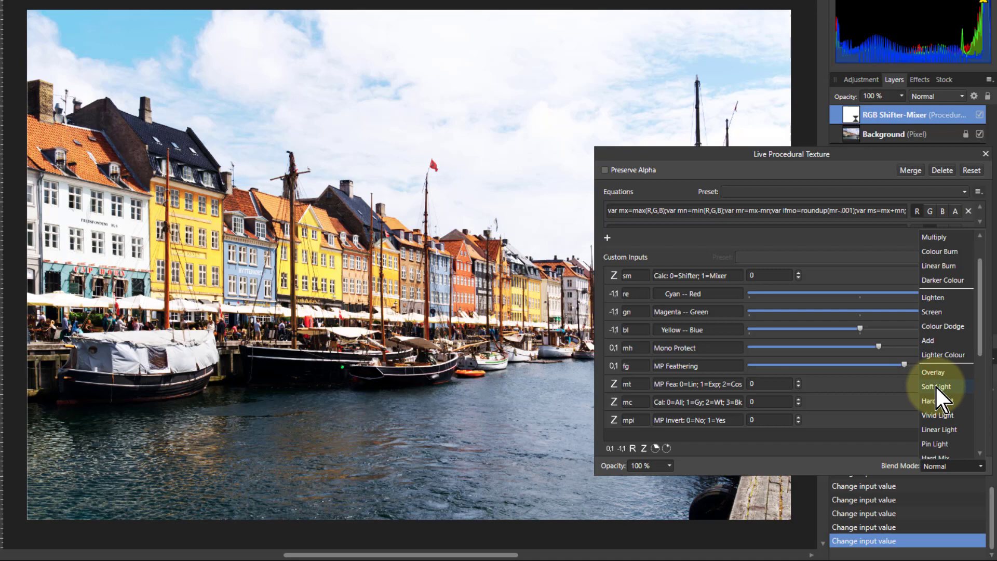
{"action": "mouse_move", "coordinate": [948, 404]}
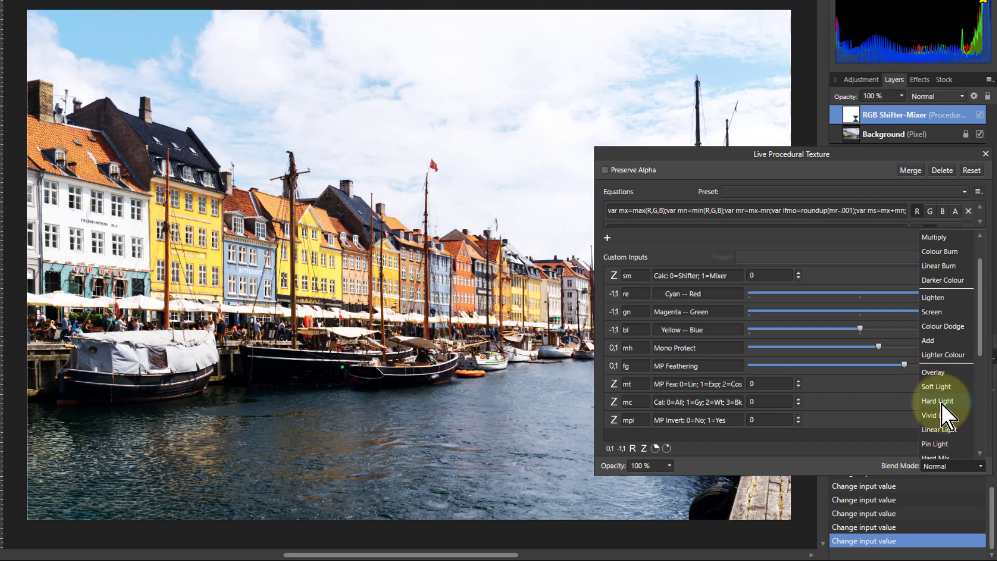
{"action": "left_click", "coordinate": [937, 401]}
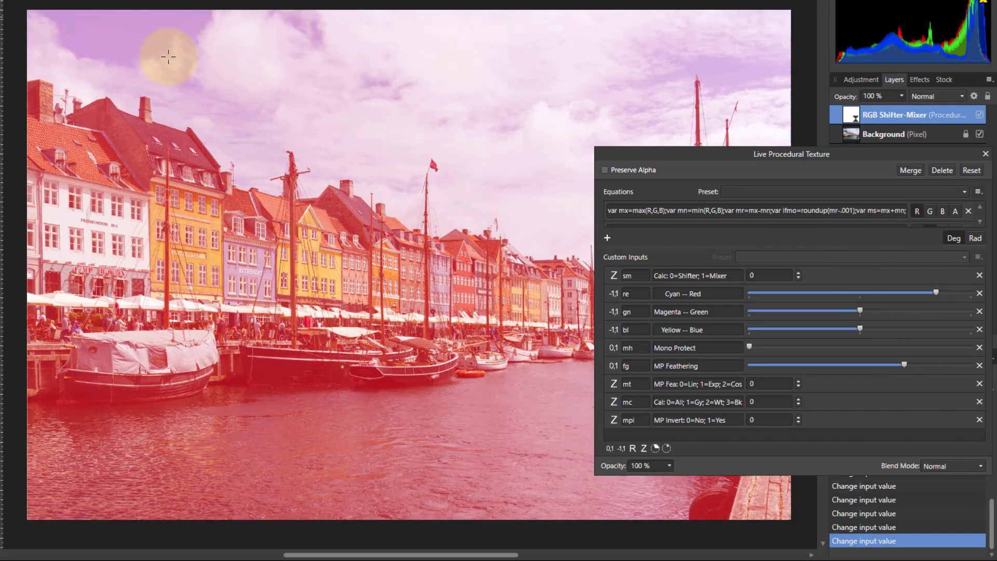
{"action": "mouse_move", "coordinate": [278, 154]}
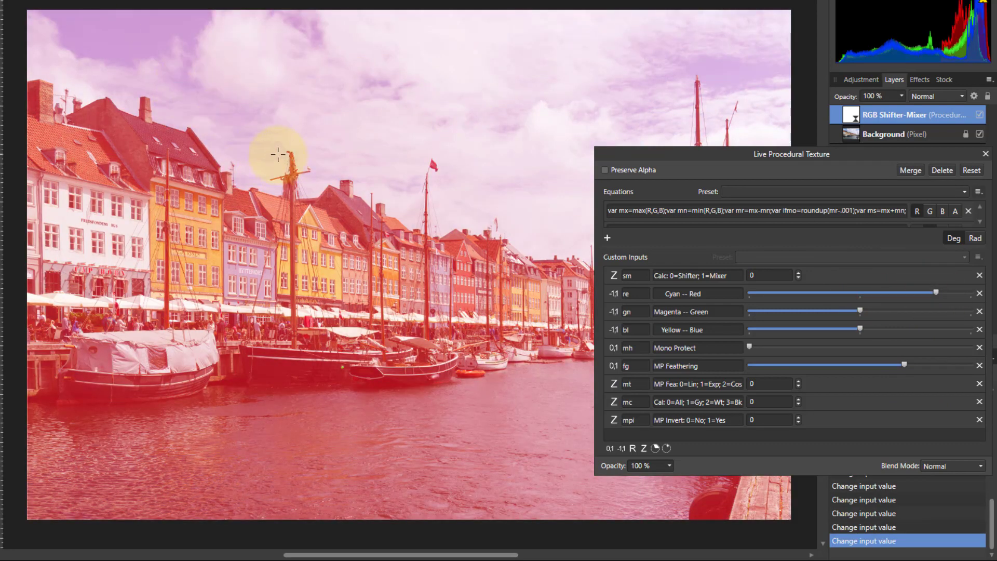
{"action": "mouse_move", "coordinate": [13, 25]}
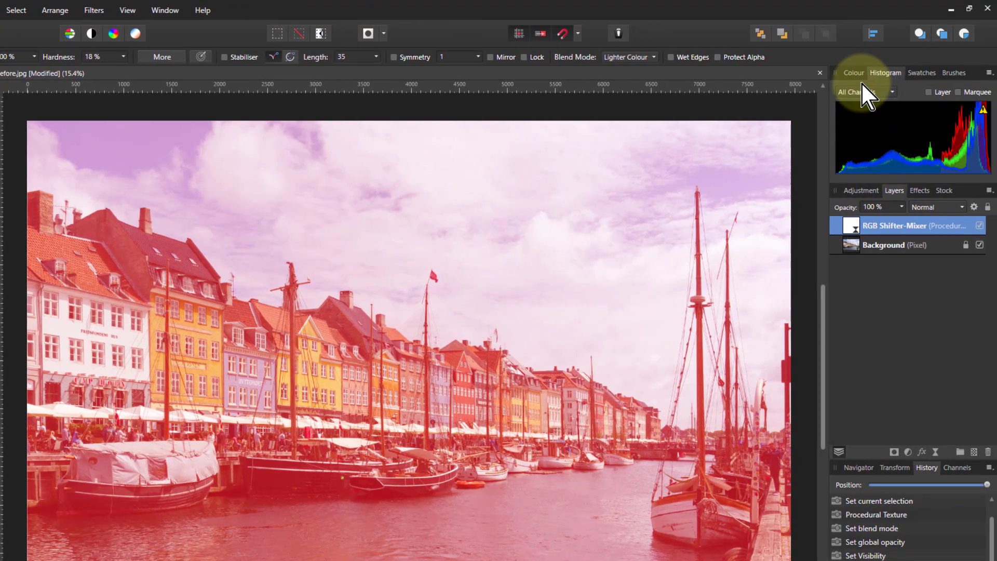
Step: Show the Colour panel to set the brush colour for masking the sky
{"action": "left_click", "coordinate": [853, 72]}
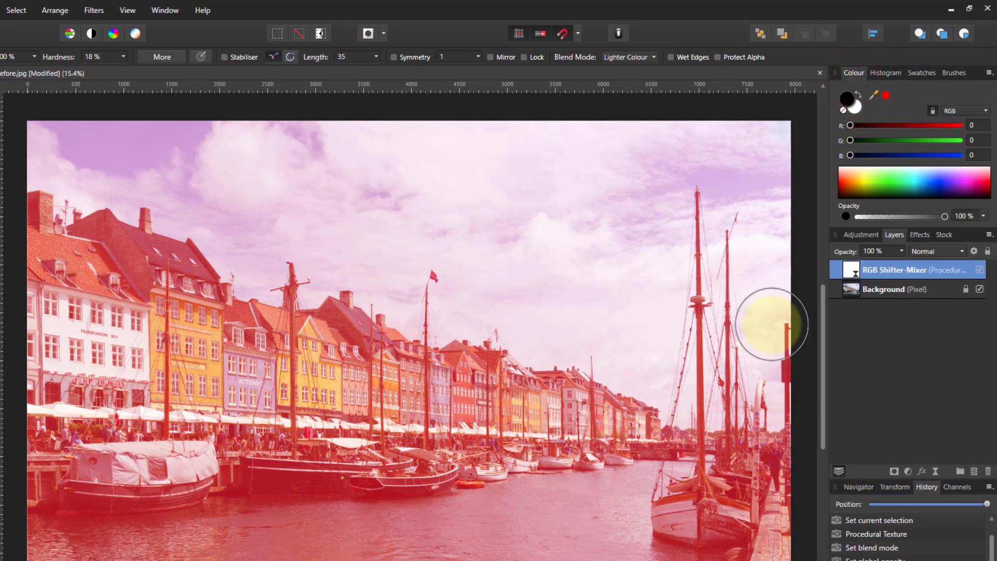
{"action": "mouse_move", "coordinate": [858, 280]}
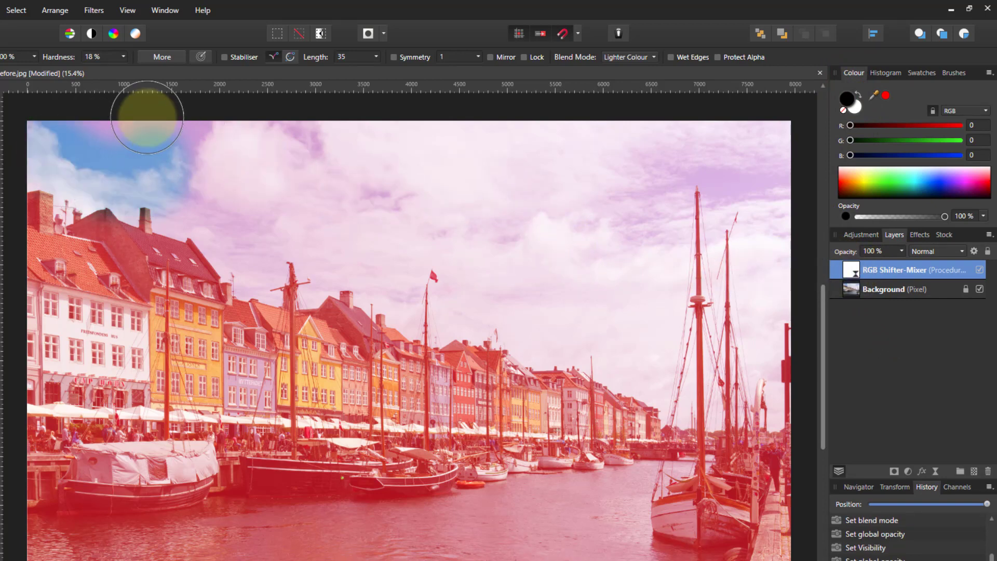
{"action": "mouse_move", "coordinate": [438, 166]}
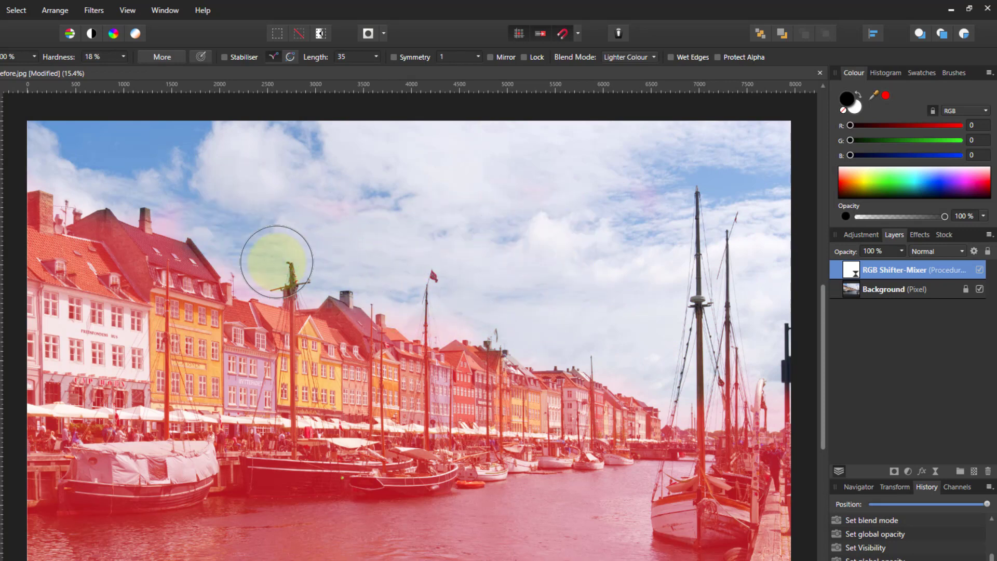
{"action": "mouse_move", "coordinate": [512, 230]}
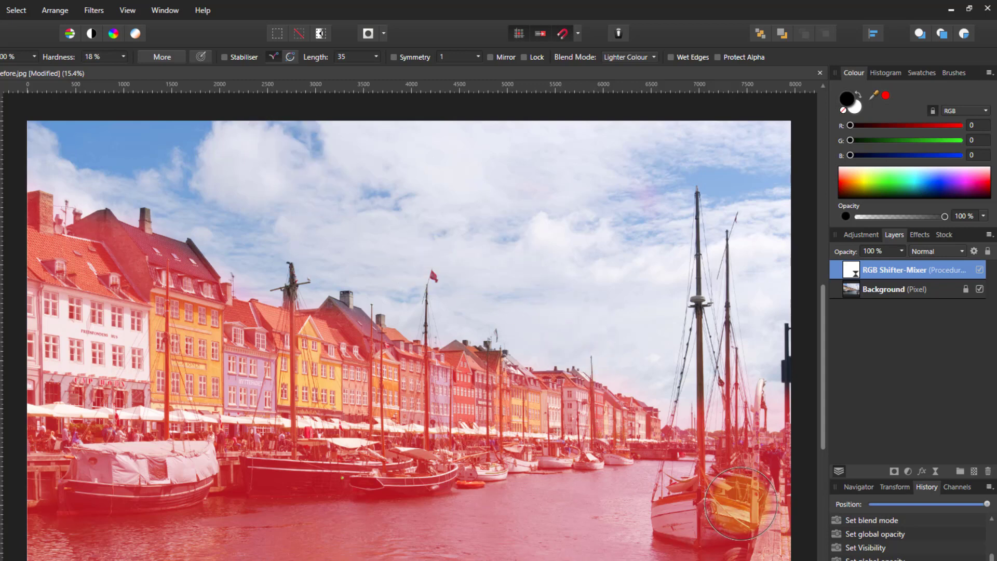
{"action": "mouse_move", "coordinate": [838, 485]}
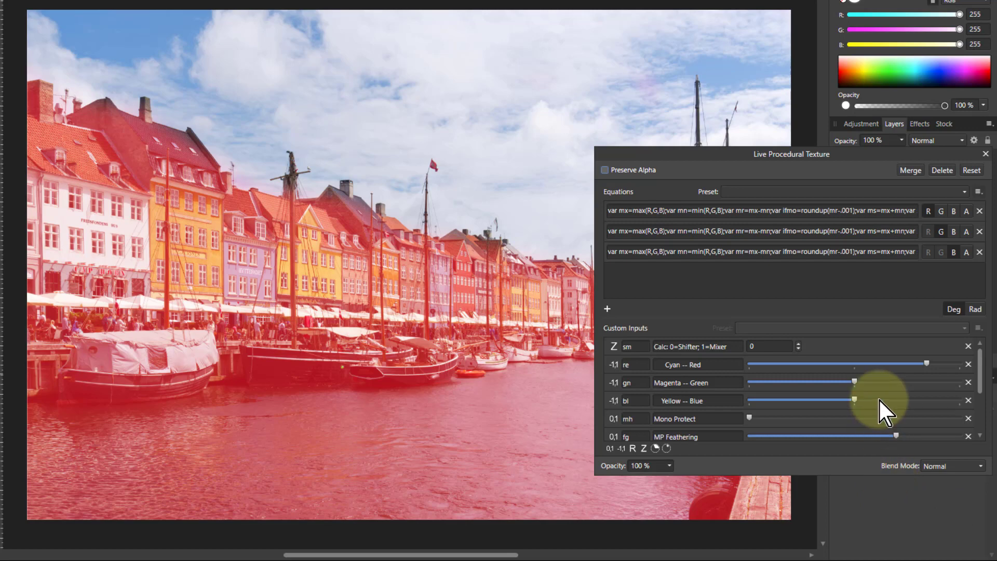
{"action": "mouse_move", "coordinate": [890, 391]}
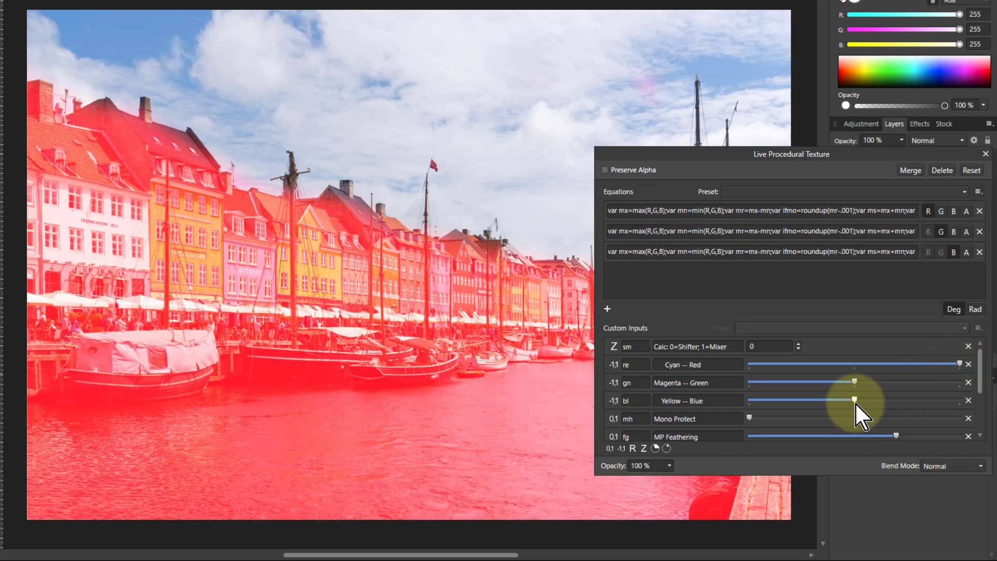
{"action": "mouse_move", "coordinate": [910, 381]}
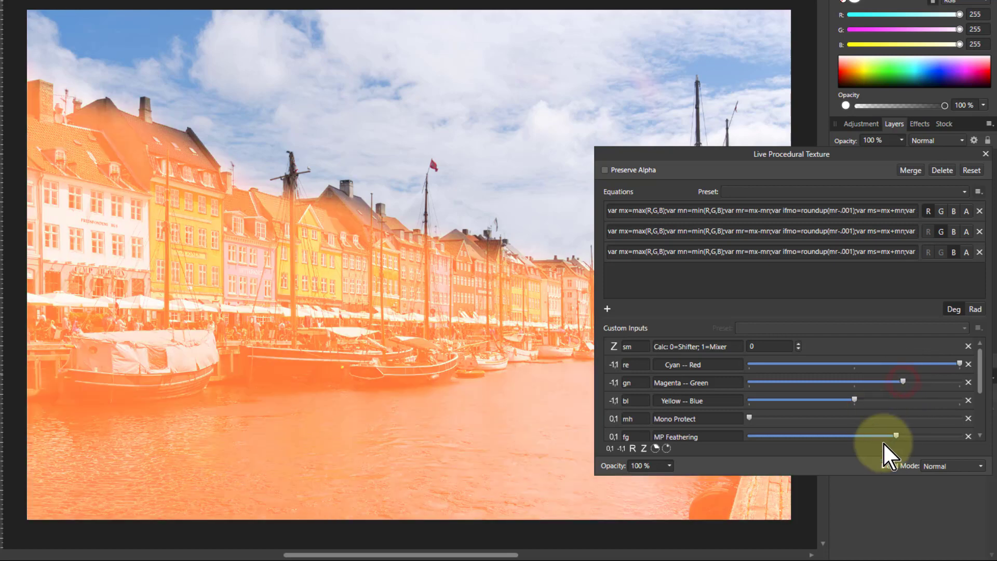
{"action": "mouse_move", "coordinate": [258, 245]}
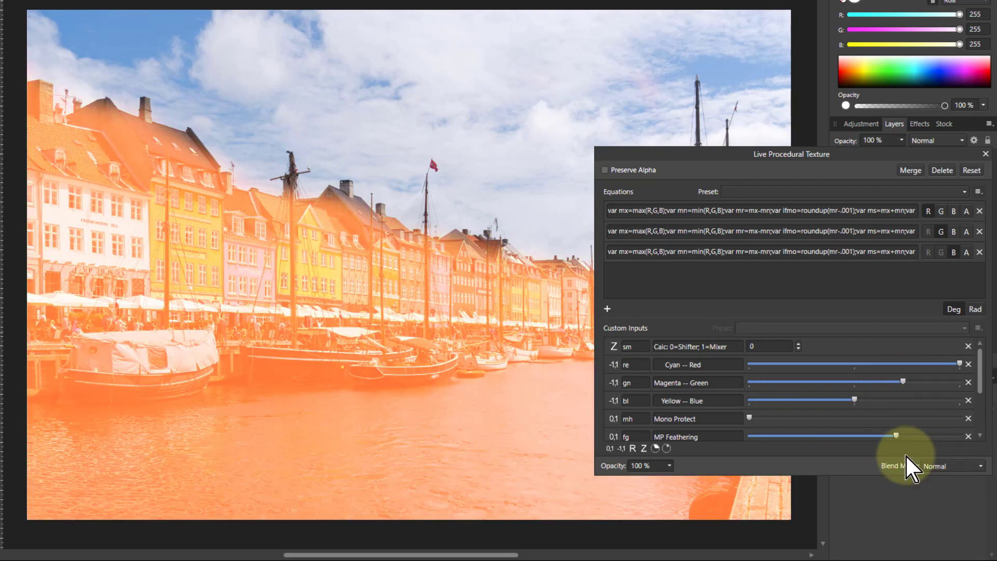
{"action": "mouse_move", "coordinate": [599, 245]}
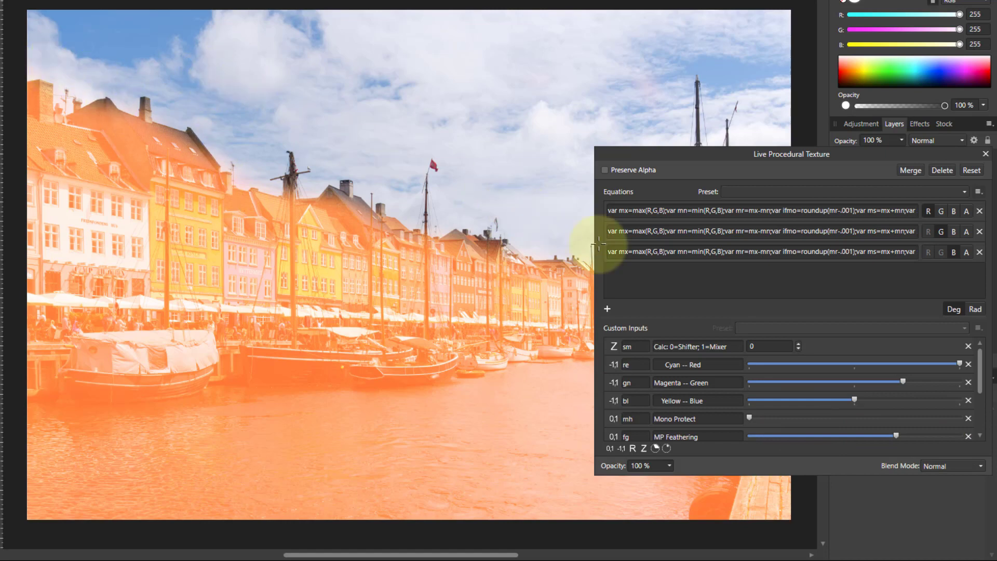
Step: Set the texture layer's blend mode to Soft Light
{"action": "left_click", "coordinate": [953, 465]}
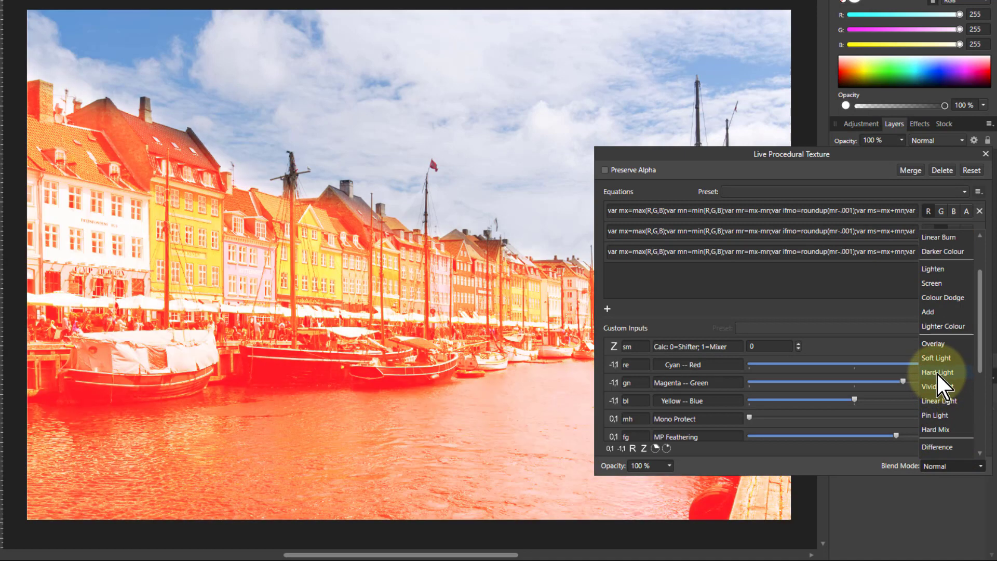
{"action": "left_click", "coordinate": [935, 357]}
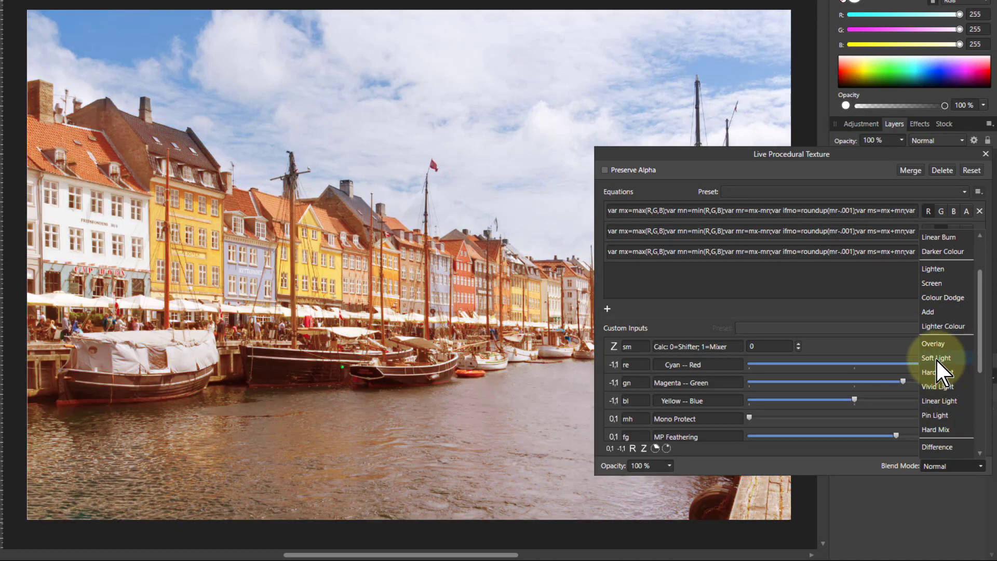
{"action": "left_click", "coordinate": [936, 357]}
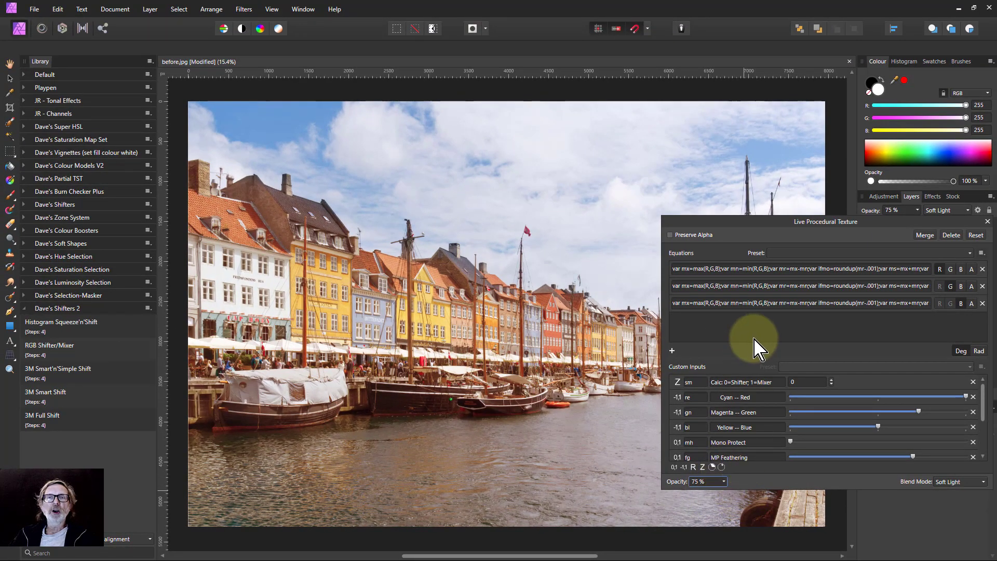
{"action": "mouse_move", "coordinate": [761, 318]}
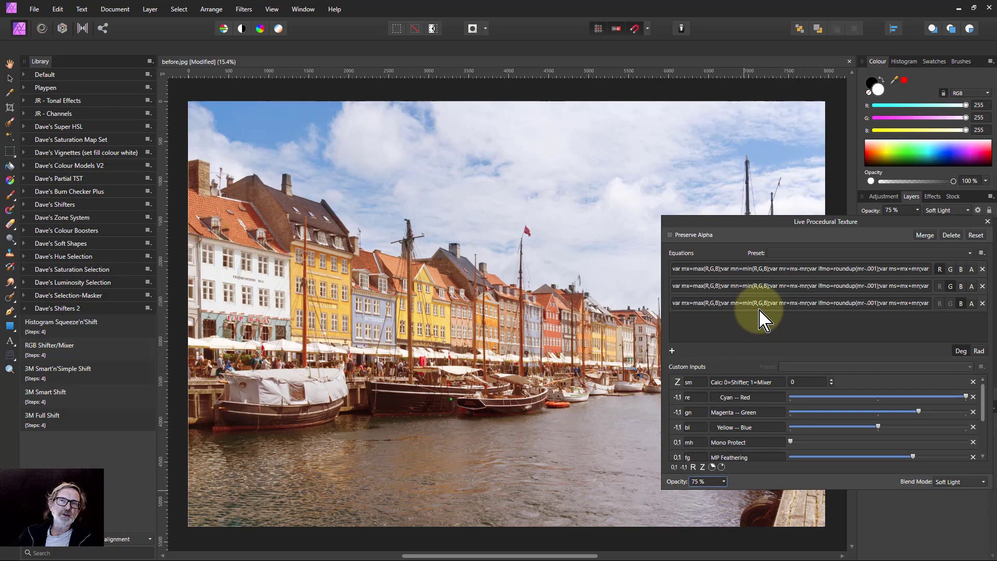